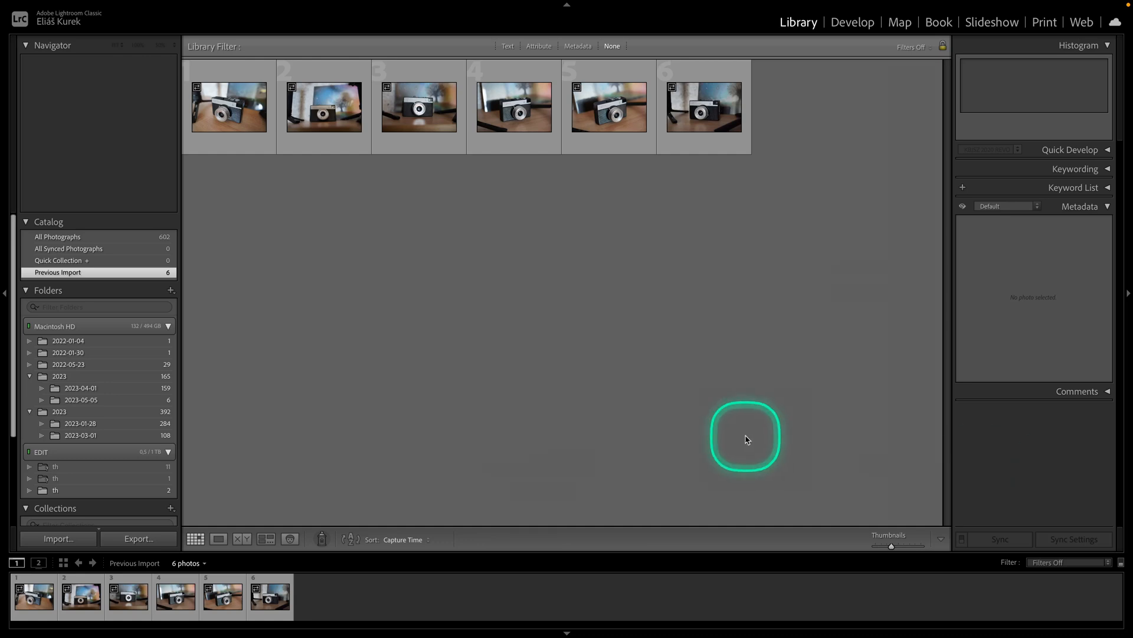
{"action": "mouse_move", "coordinate": [559, 333]}
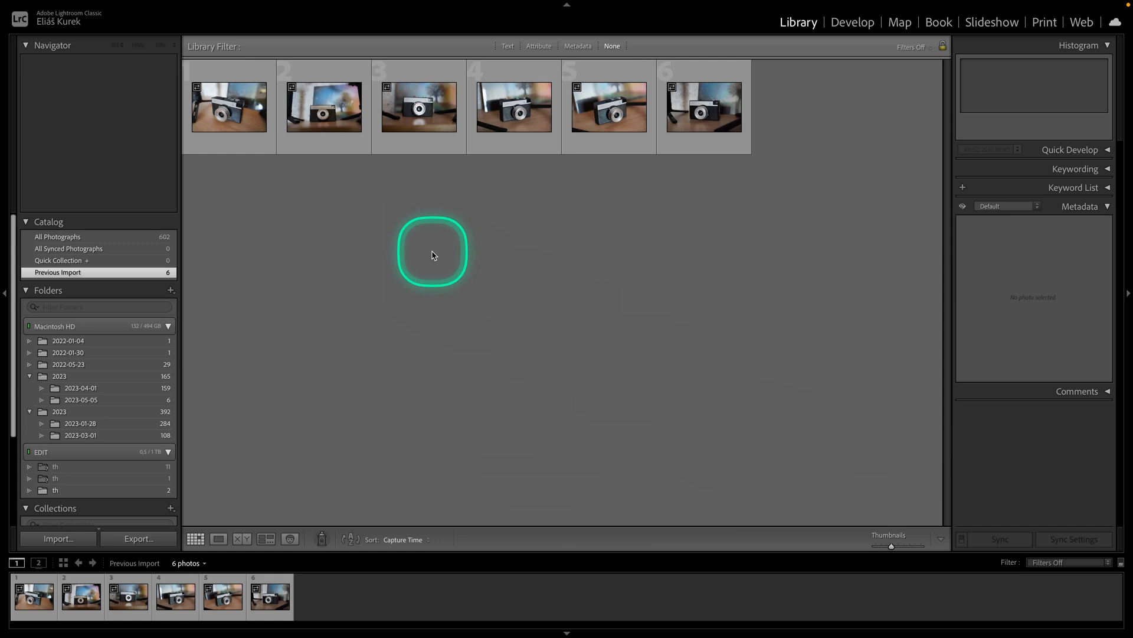
{"action": "mouse_move", "coordinate": [392, 241]}
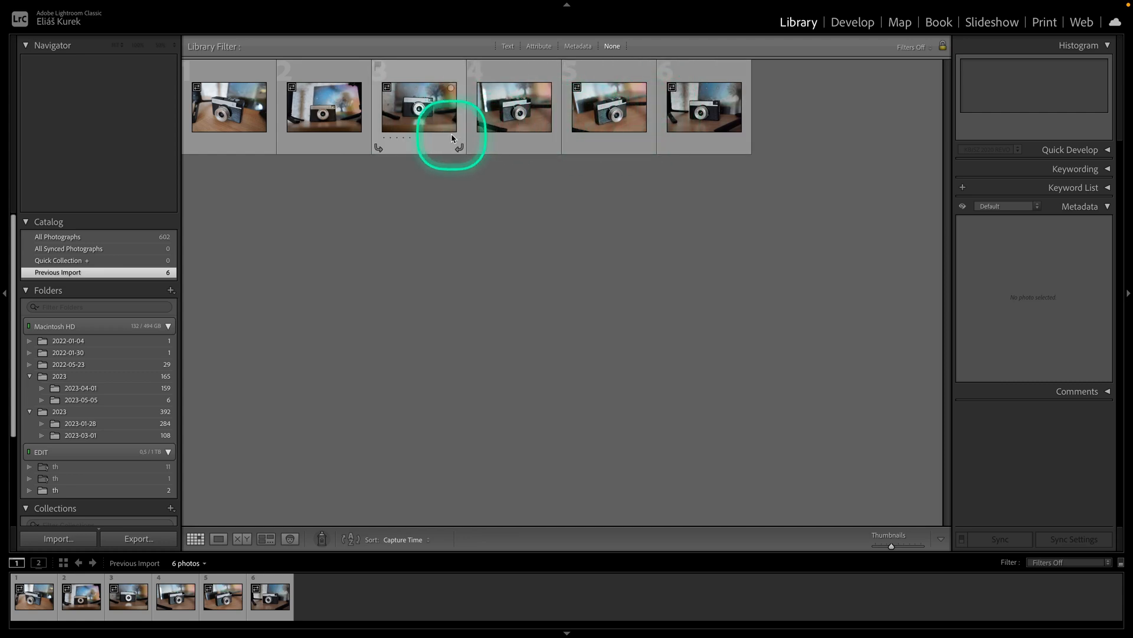
Select the fourth camera photo thumbnail in the Library grid
{"action": "left_click", "coordinate": [513, 107]}
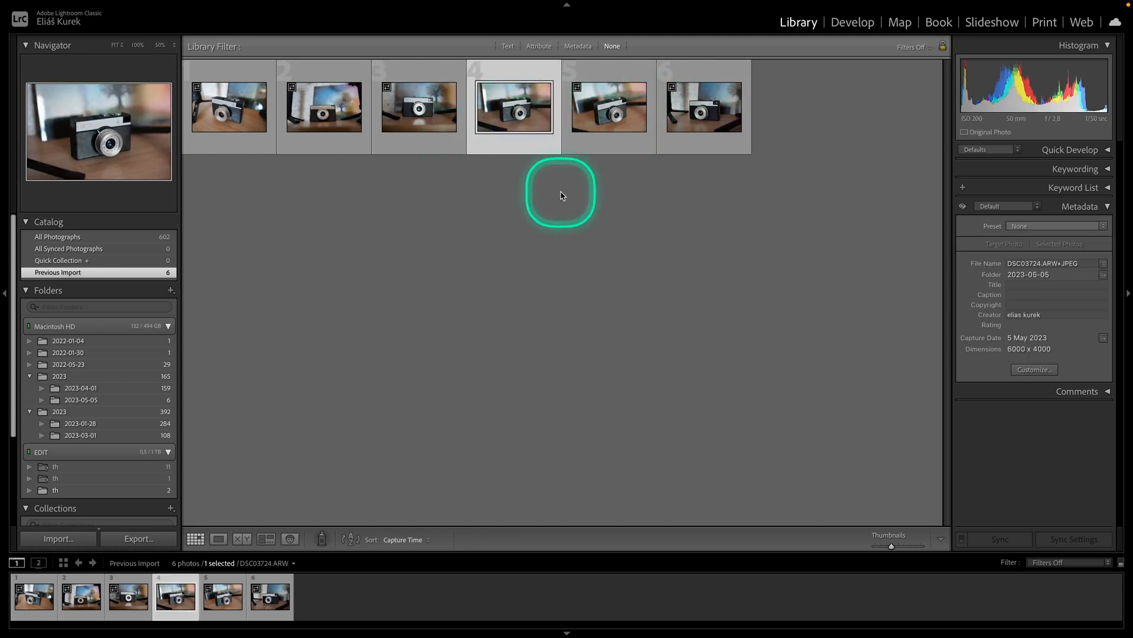
{"action": "mouse_move", "coordinate": [606, 203]}
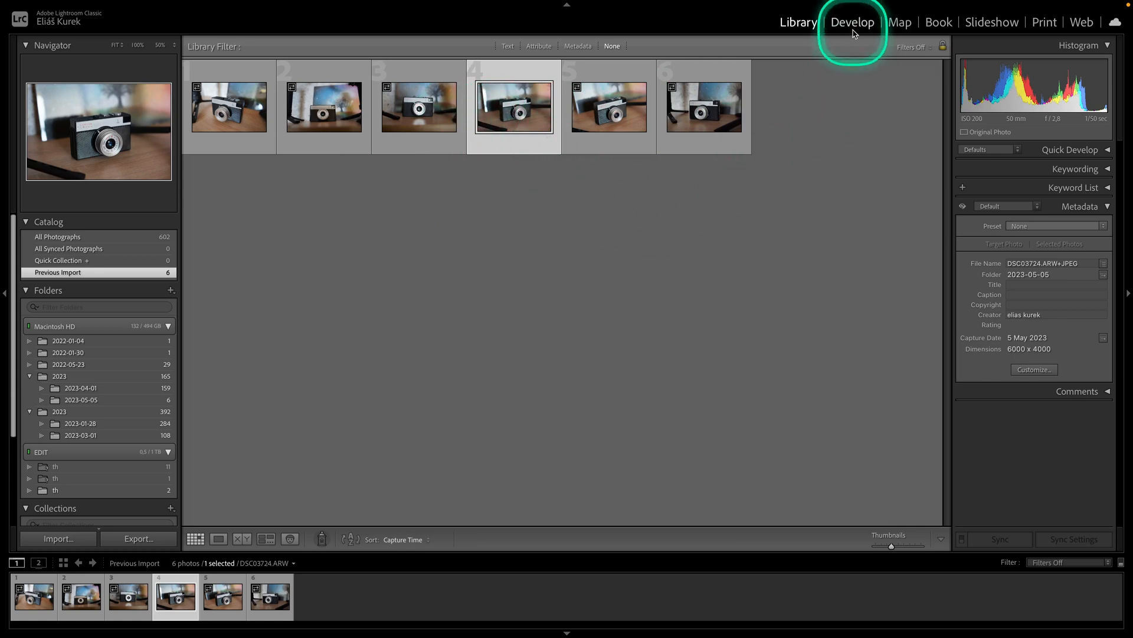
Switch the photo to the Develop module and start Import Presets from the Presets panel
{"action": "left_click", "coordinate": [852, 22]}
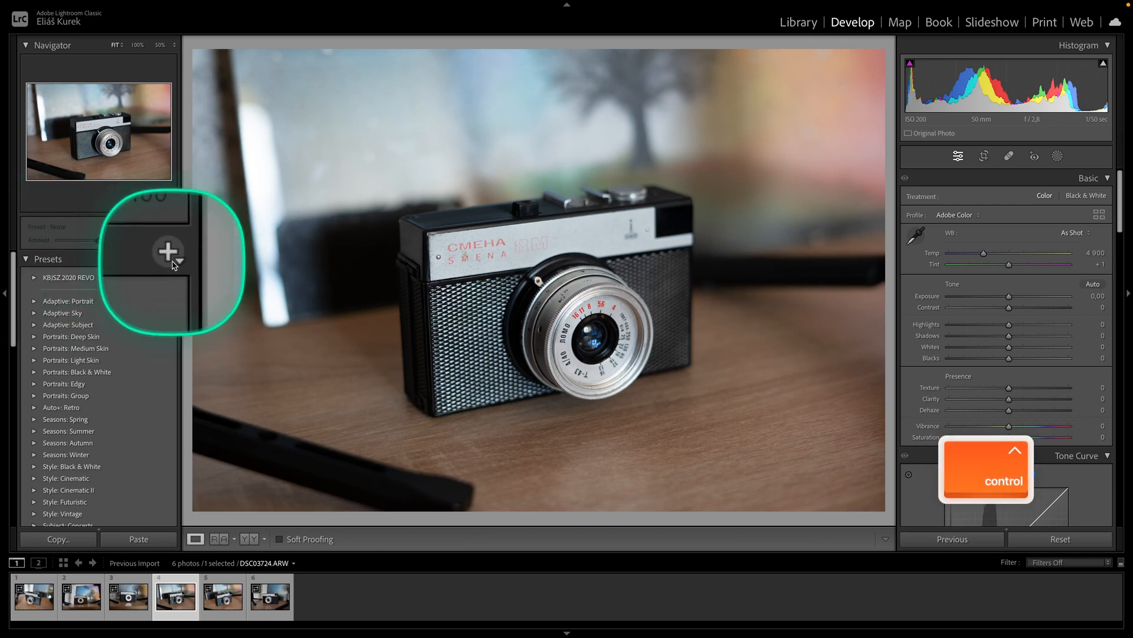
{"action": "left_click", "coordinate": [168, 252]}
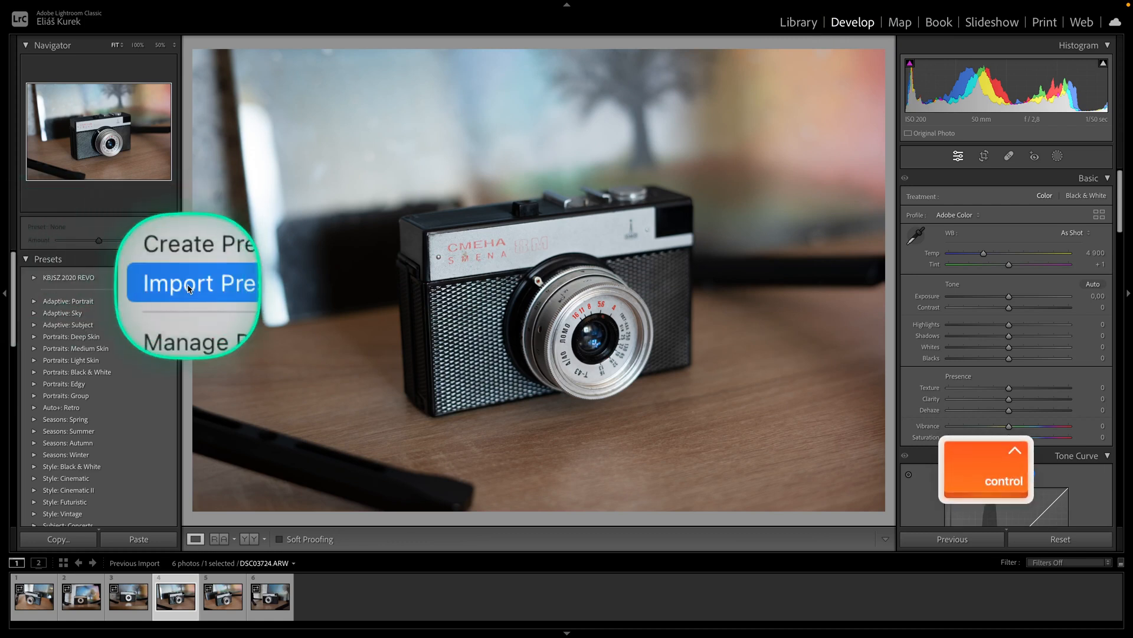
{"action": "left_click", "coordinate": [195, 283]}
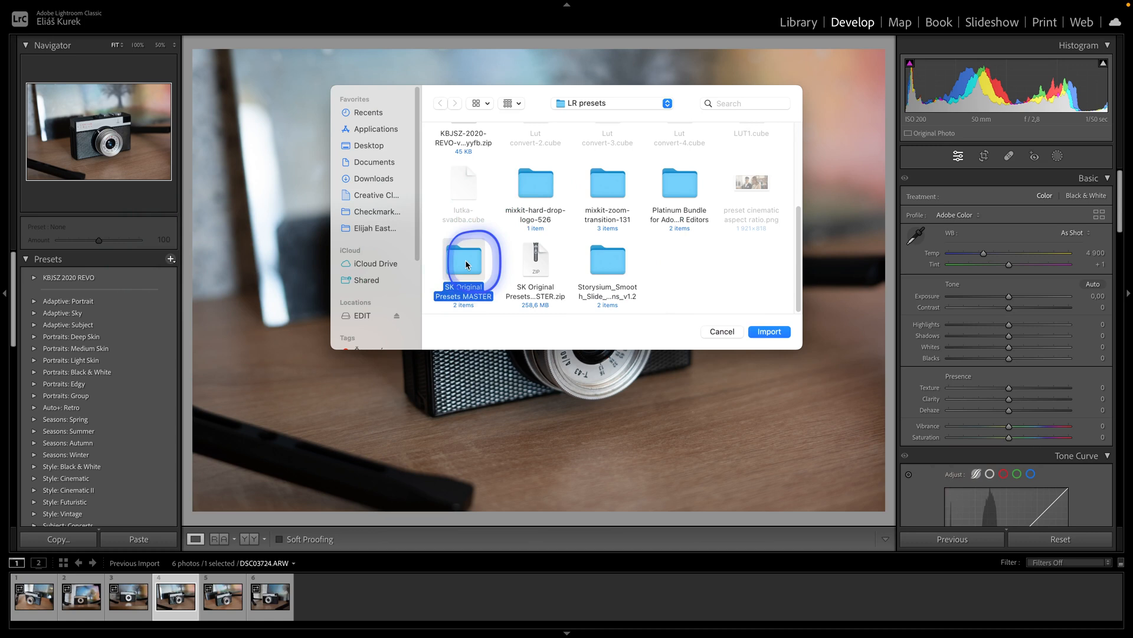
Open the SK Original Presets MASTER folder and select all its .xmp preset files
{"action": "double_click", "coordinate": [463, 260]}
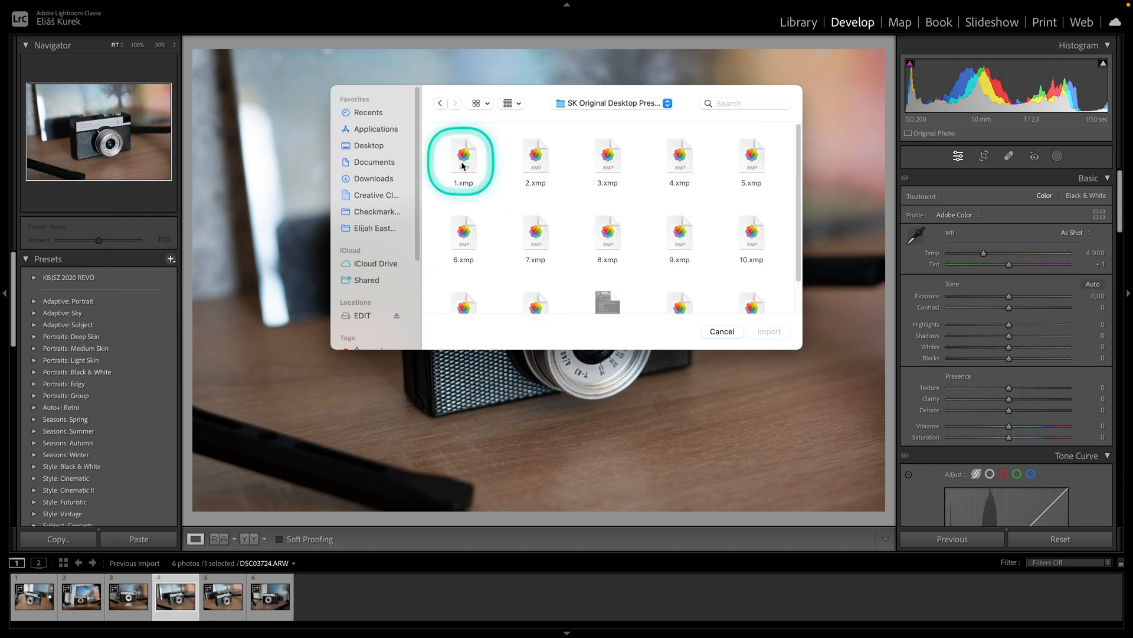
{"action": "scroll", "scroll_direction": "down", "scroll_amount": 3}
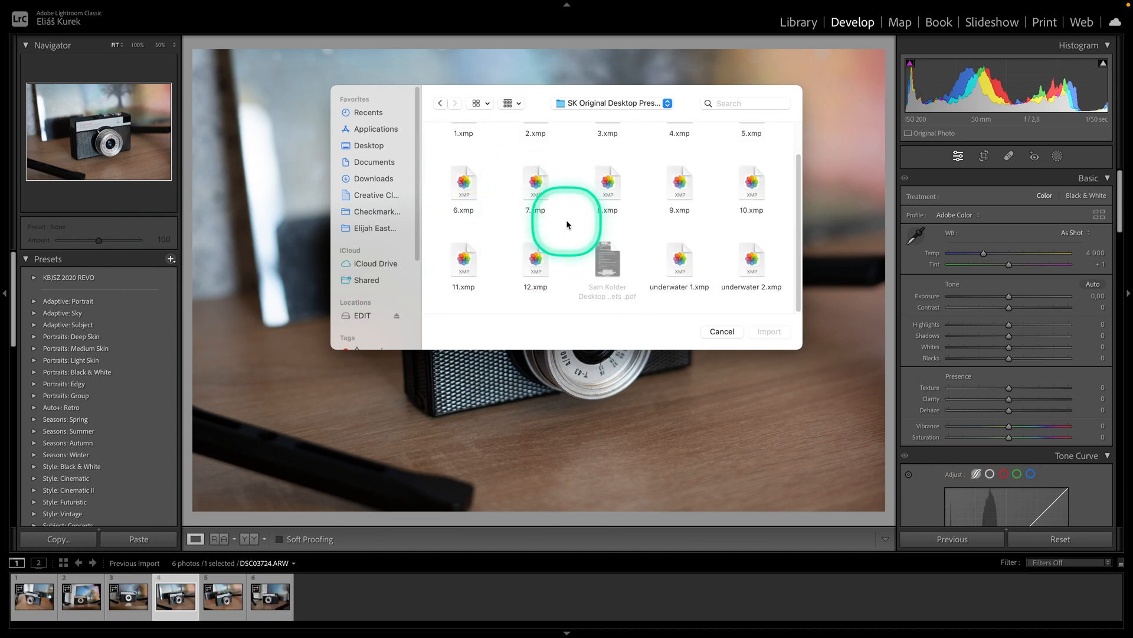
{"action": "key", "text": "cmd+a"}
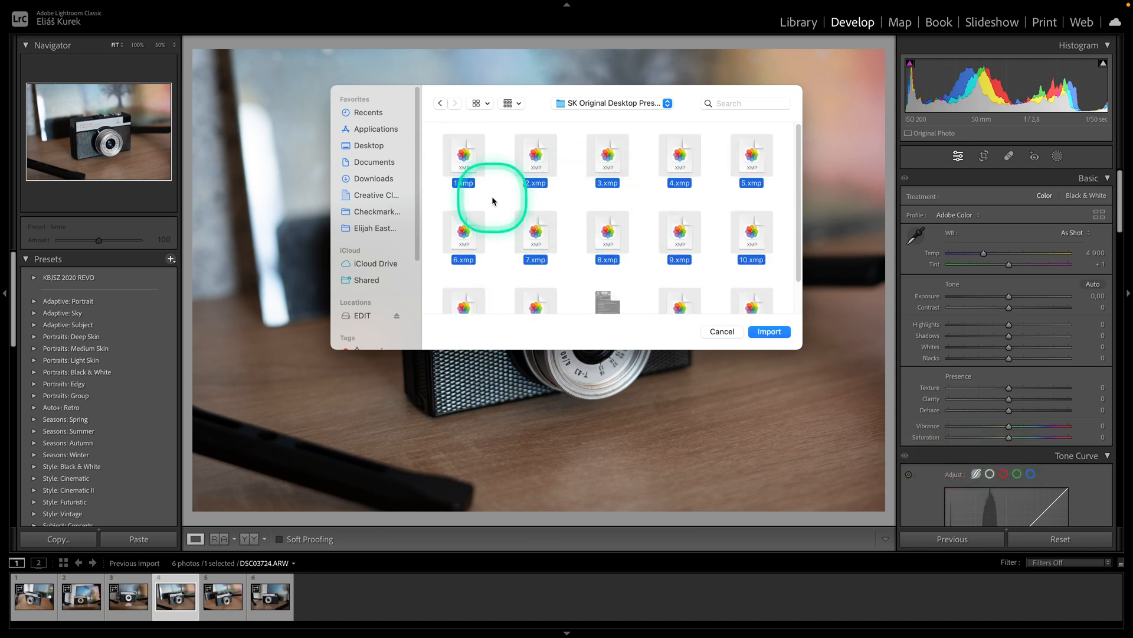
{"action": "scroll", "scroll_direction": "down", "scroll_amount": 3}
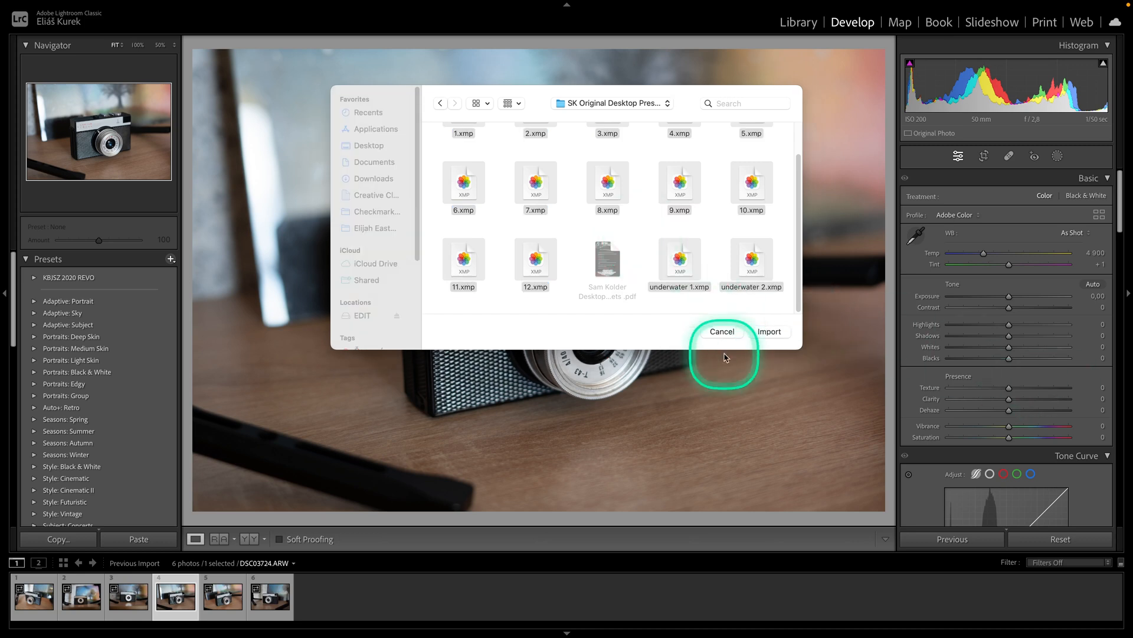
Import the presets, apply SKPRESETS 1 preset 3, and zoom to 100% on the lens
{"action": "left_click", "coordinate": [770, 332]}
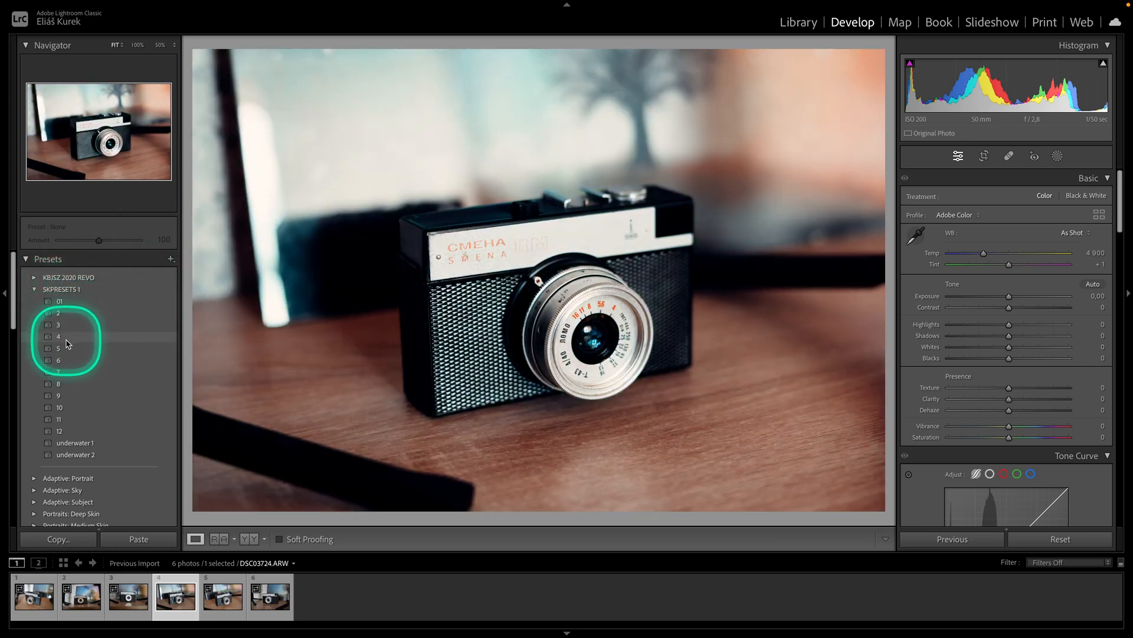
{"action": "left_click", "coordinate": [58, 335]}
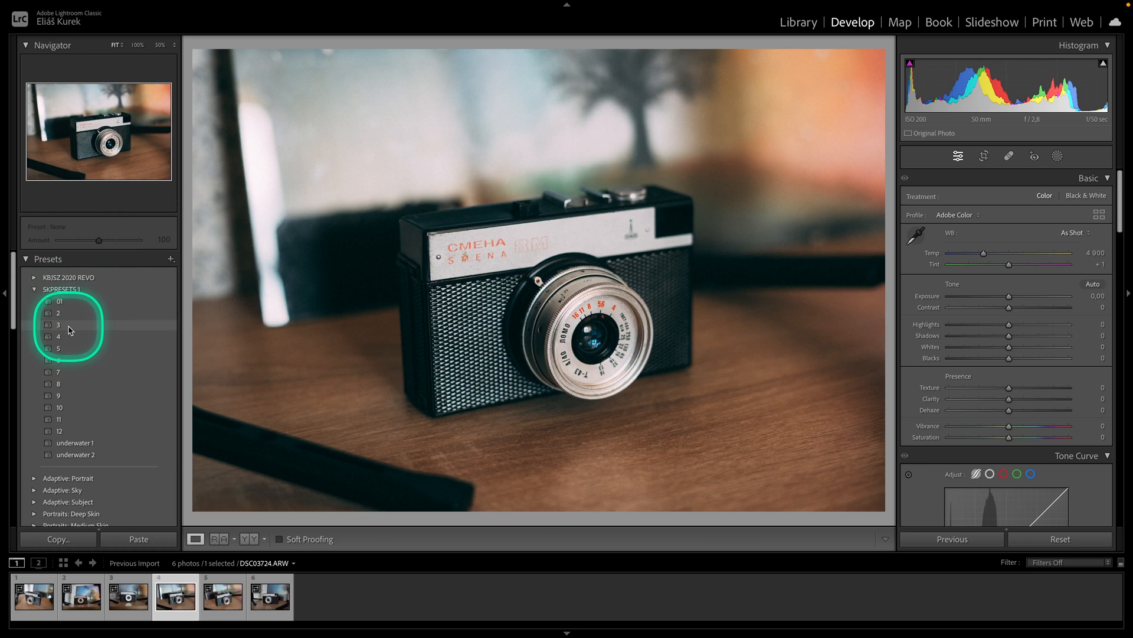
{"action": "left_click", "coordinate": [58, 324]}
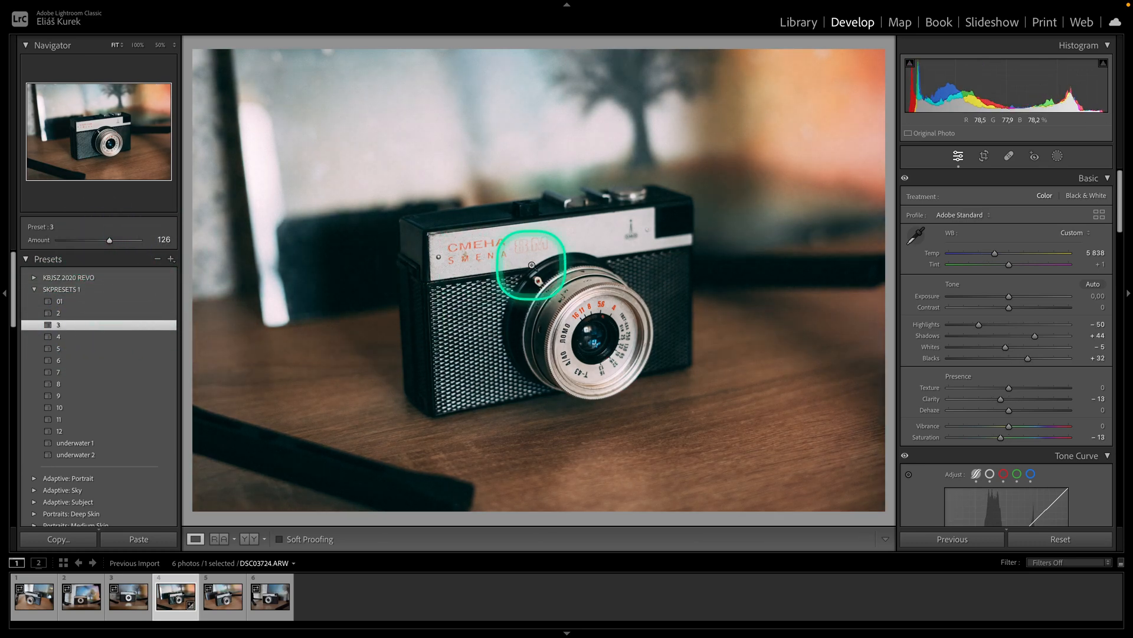
{"action": "left_click", "coordinate": [531, 267]}
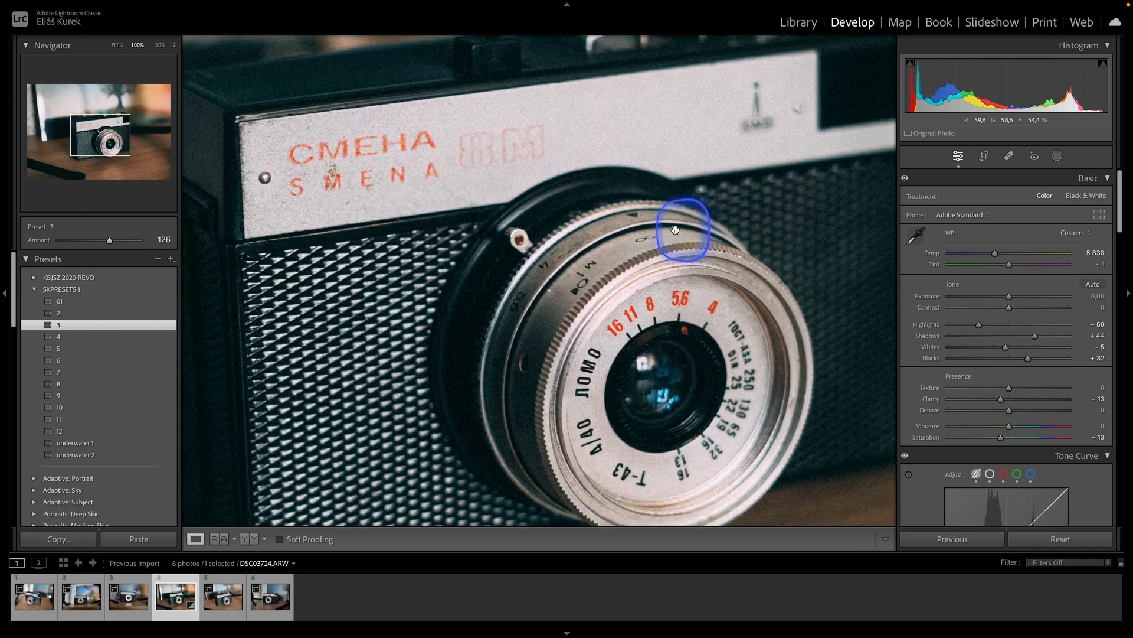